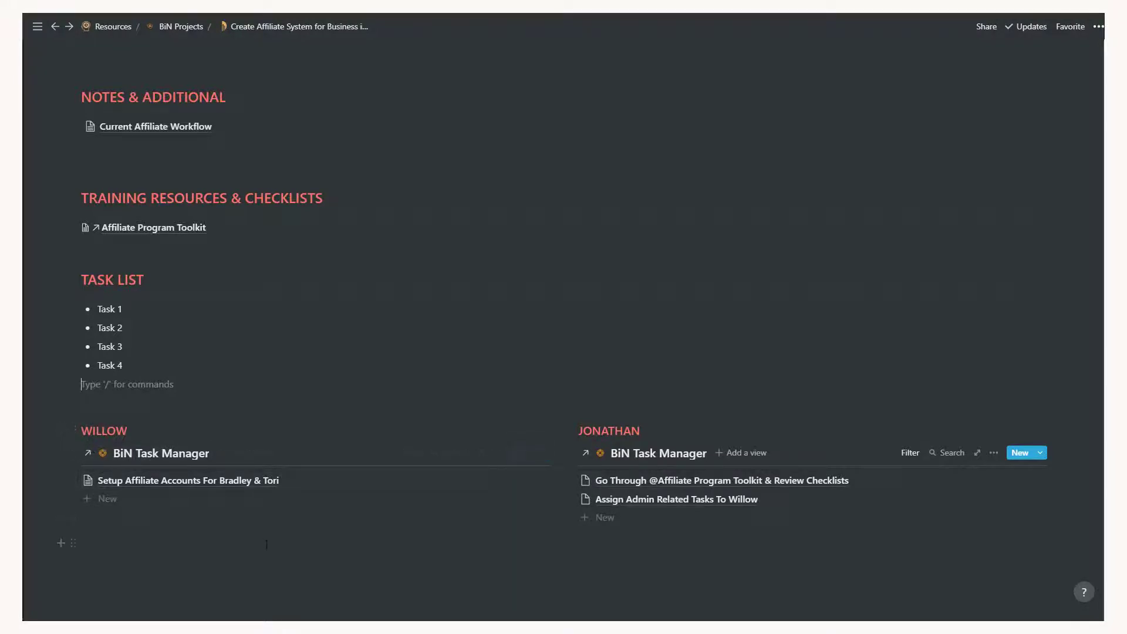
- Move Tasks 1-2 into Willow's linked database and Tasks 3-4 into Jonathan's, emptying the bullet list
left_click(412, 452)
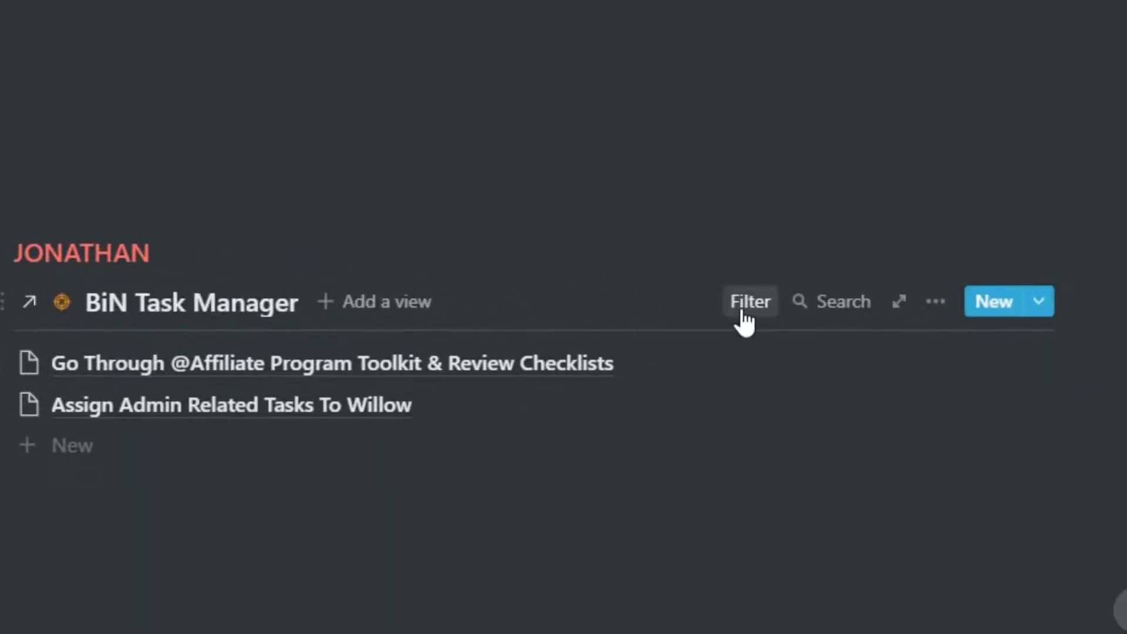
left_click(749, 302)
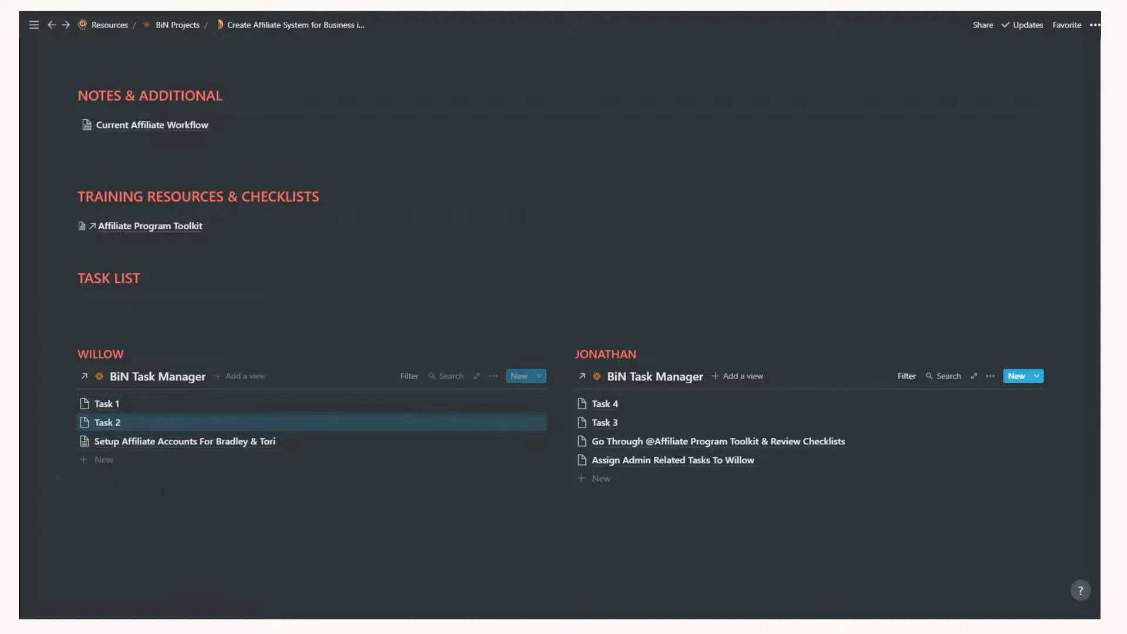
left_click(108, 421)
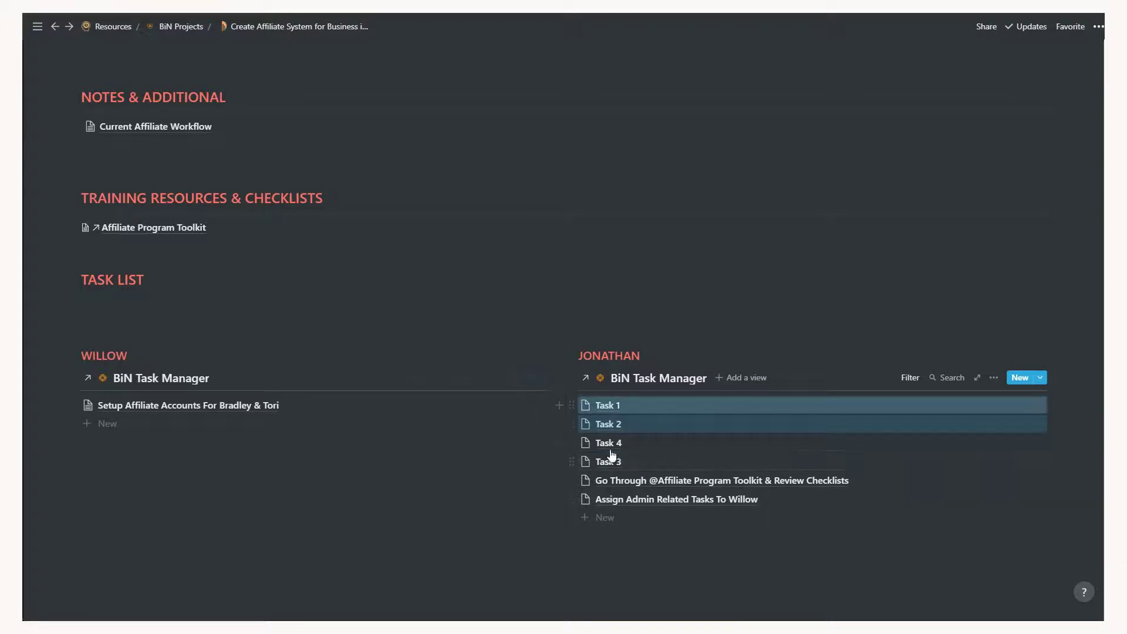
left_click(608, 405)
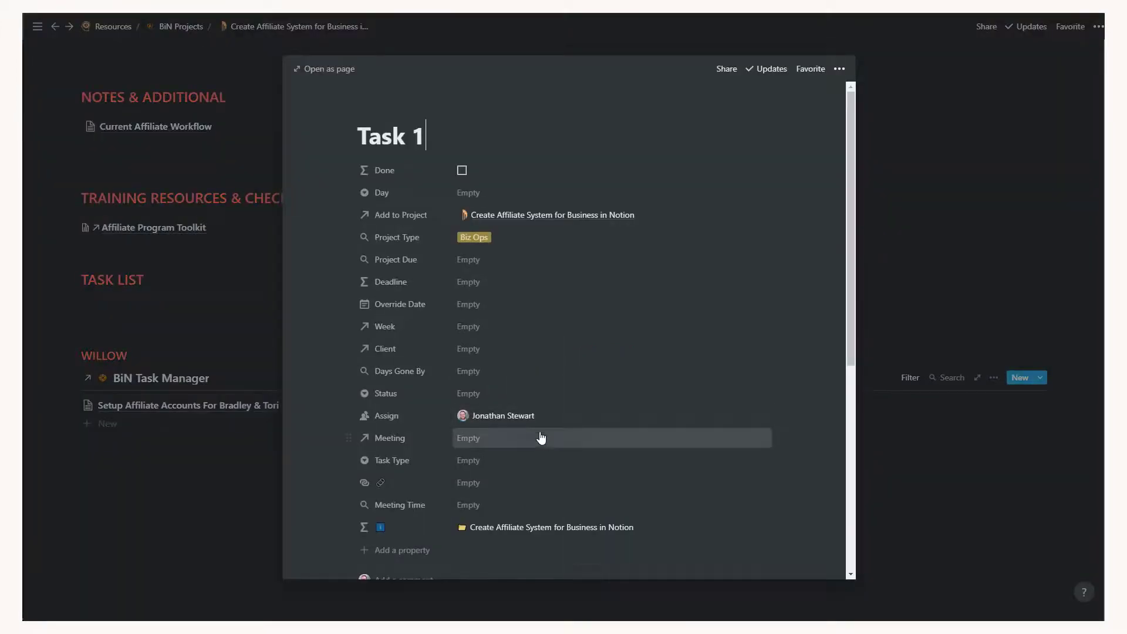
mouse_move(190, 516)
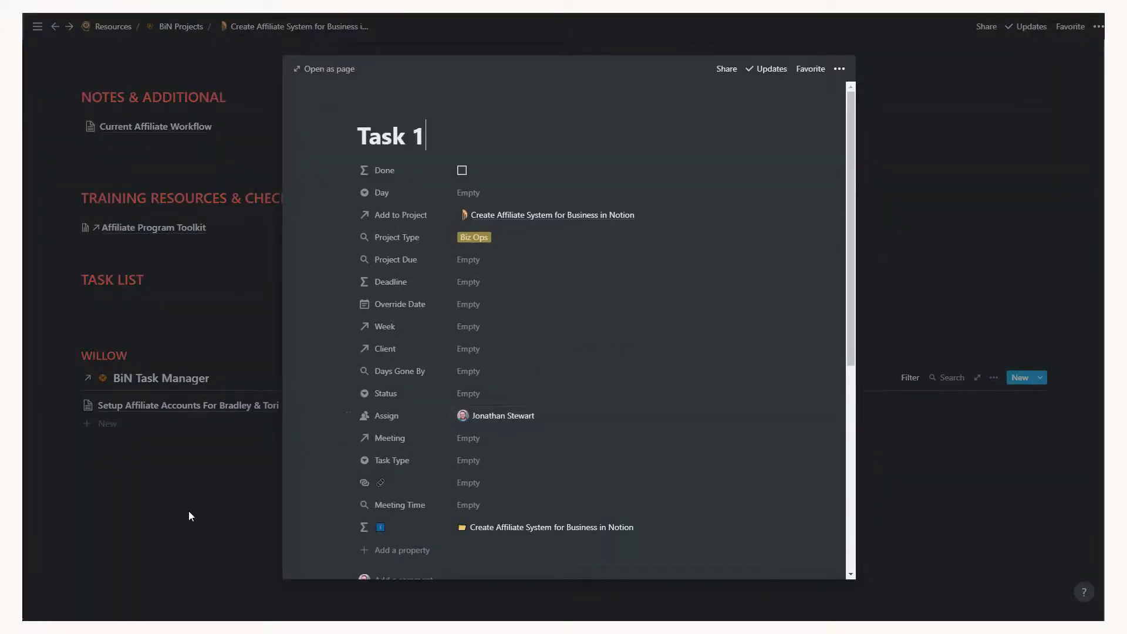